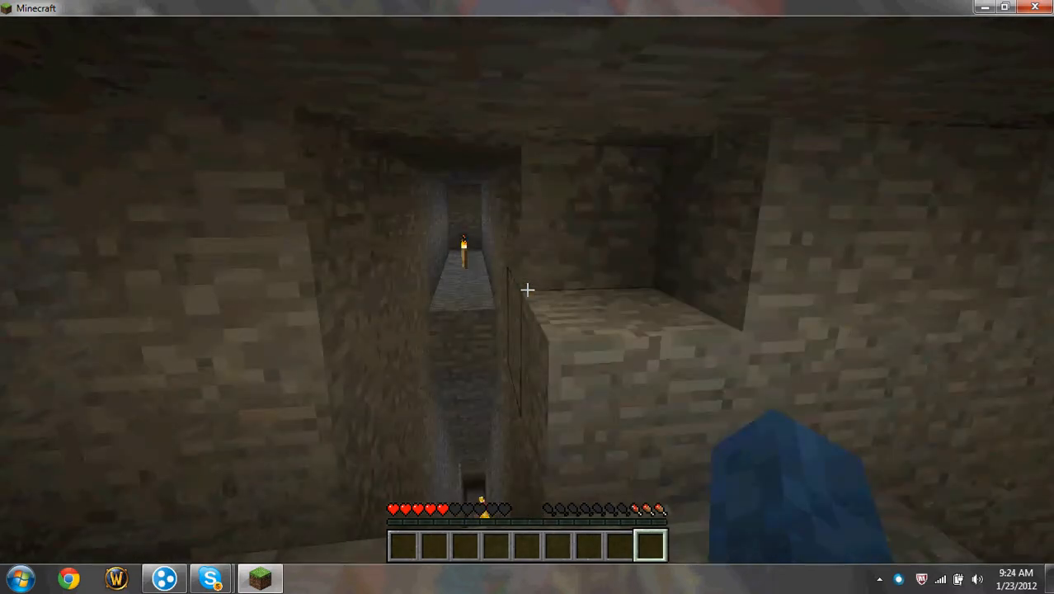
mouse_move(528, 290)
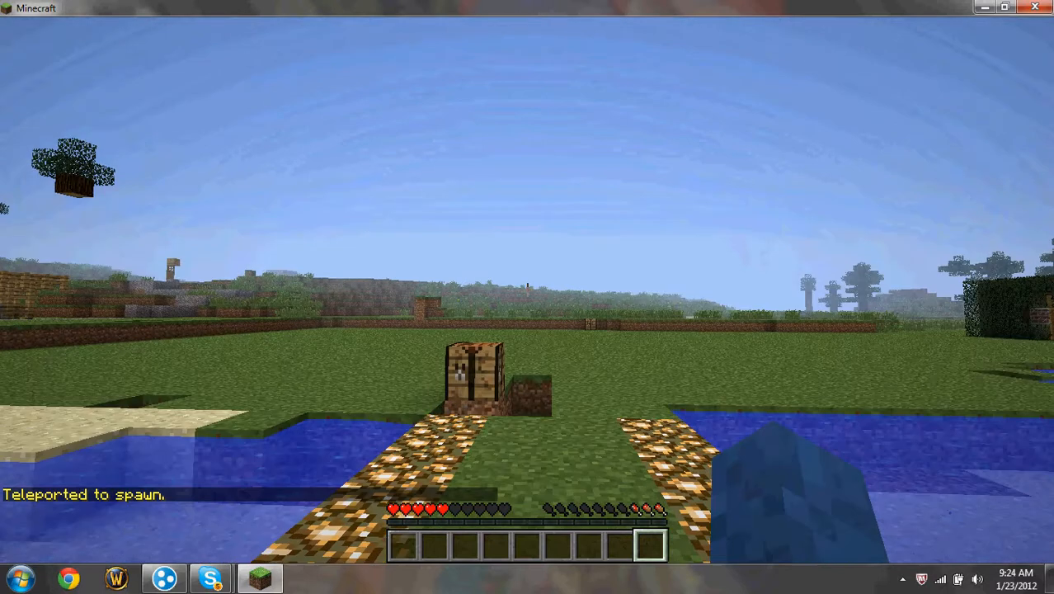
mouse_move(528, 297)
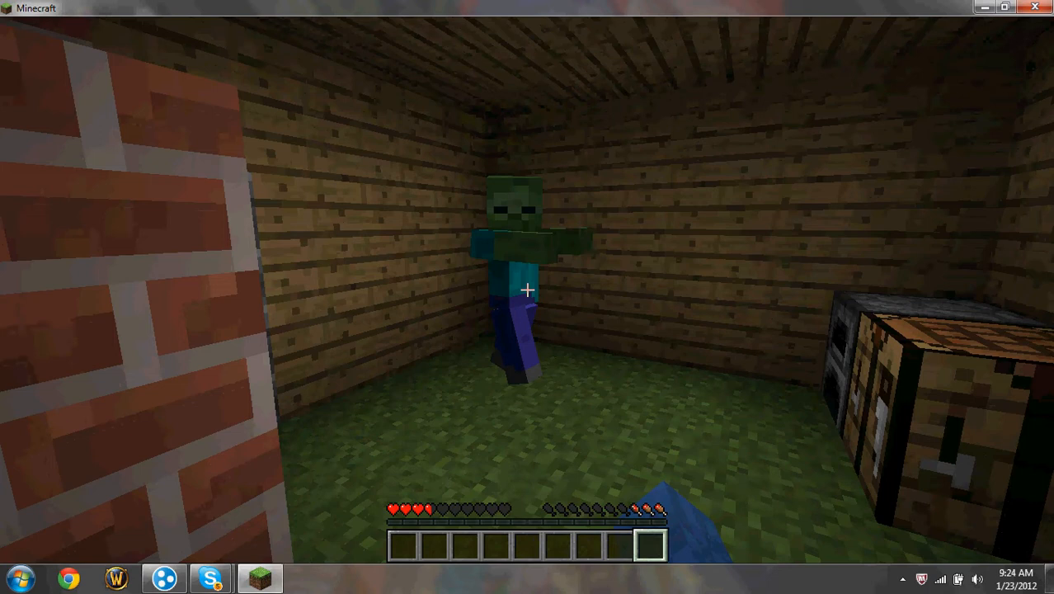
- Swing at the zombie standing inside the wooden plank house near spawn
left_click(528, 291)
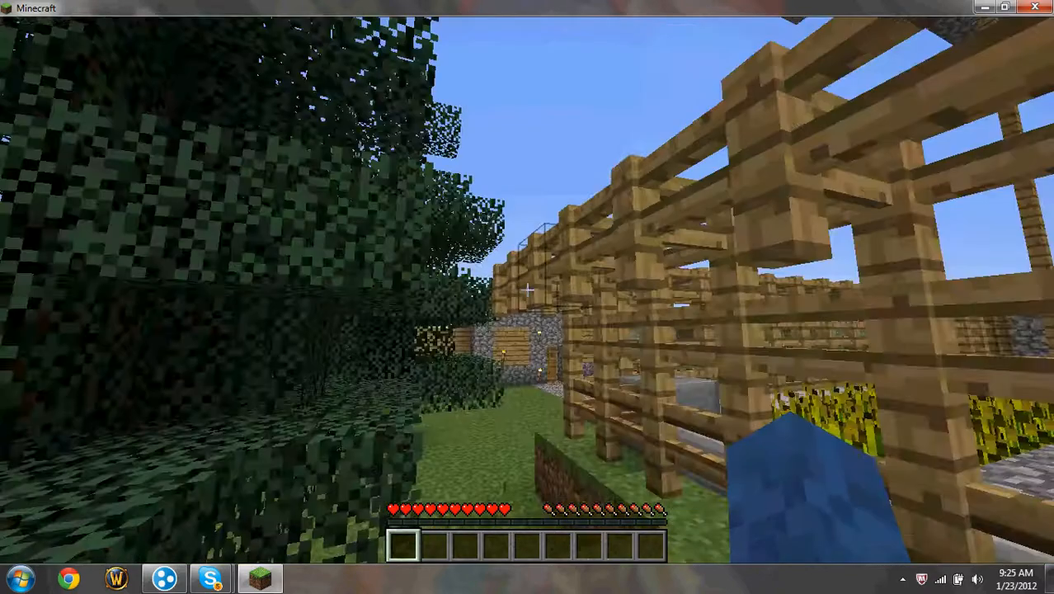
mouse_move(527, 289)
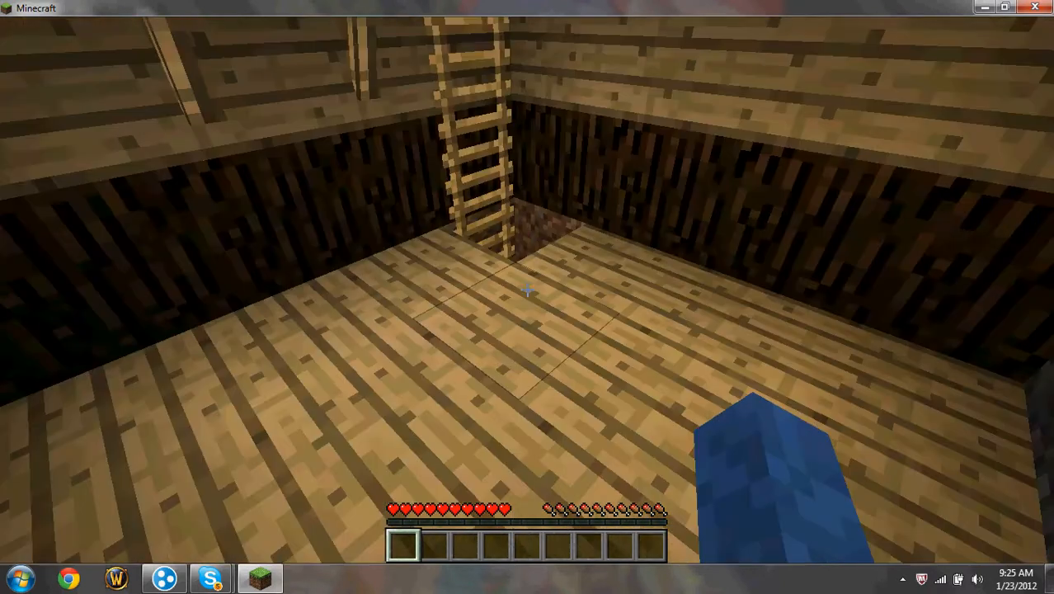
mouse_move(527, 290)
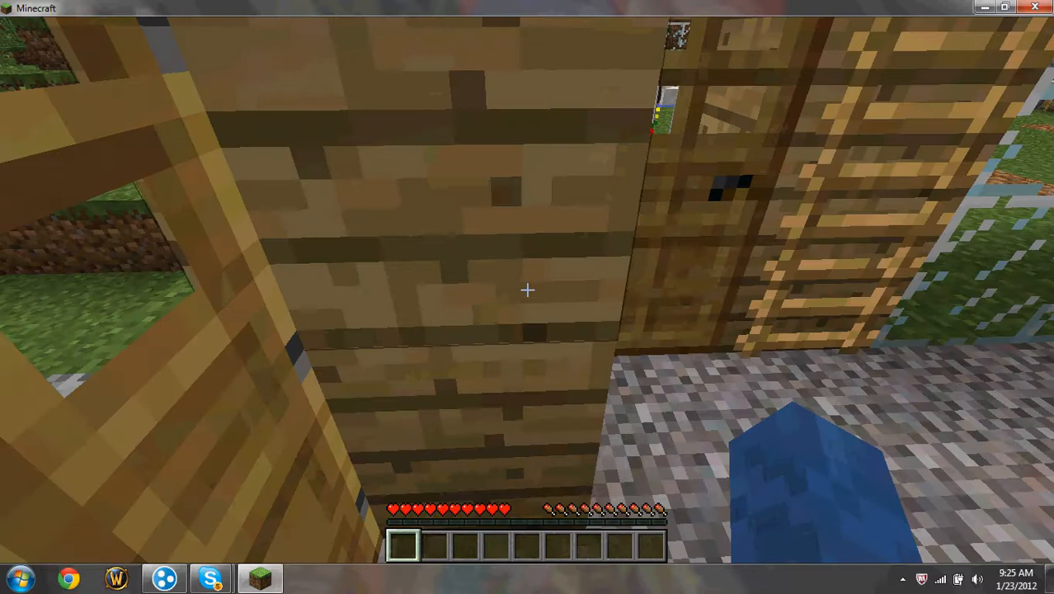
mouse_move(528, 290)
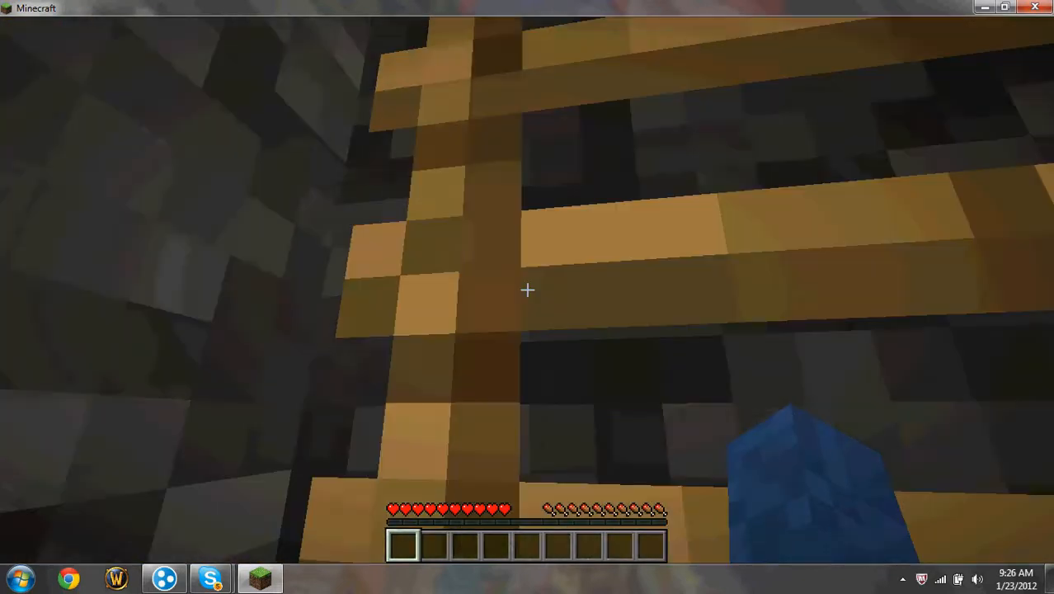
mouse_move(527, 290)
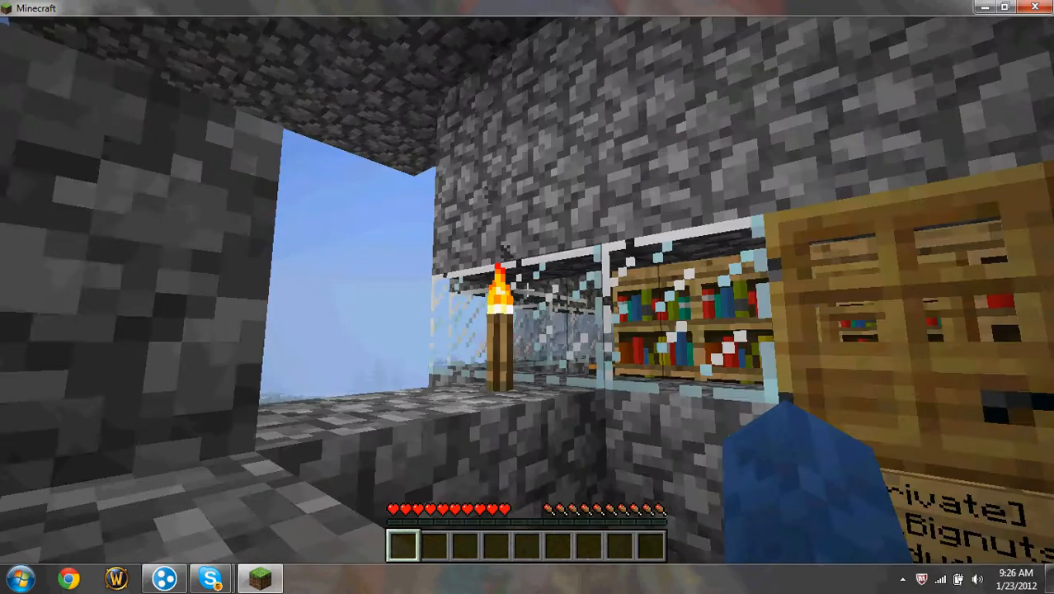
mouse_move(528, 290)
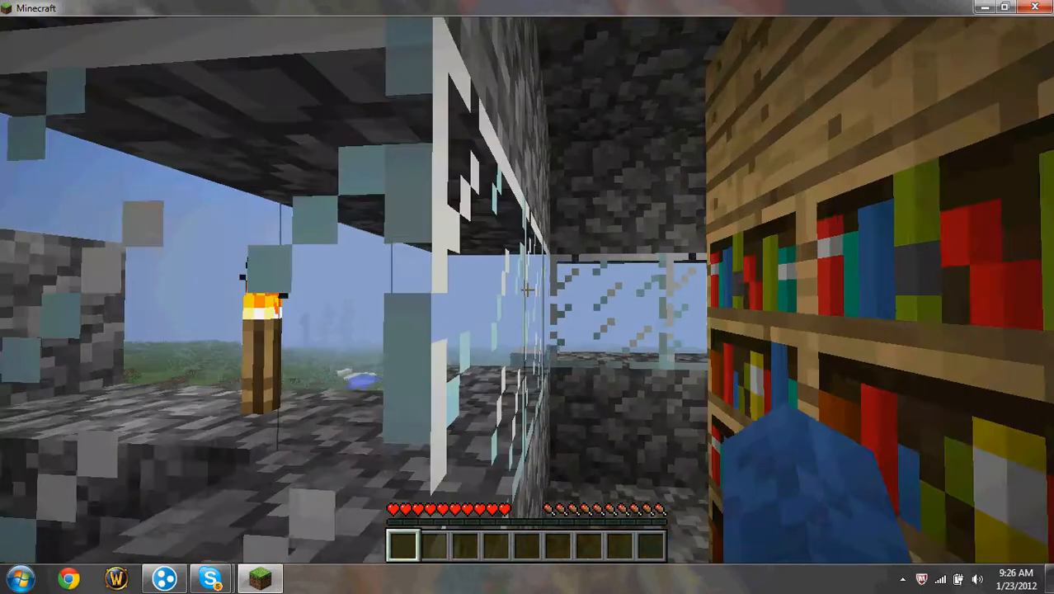
mouse_move(528, 288)
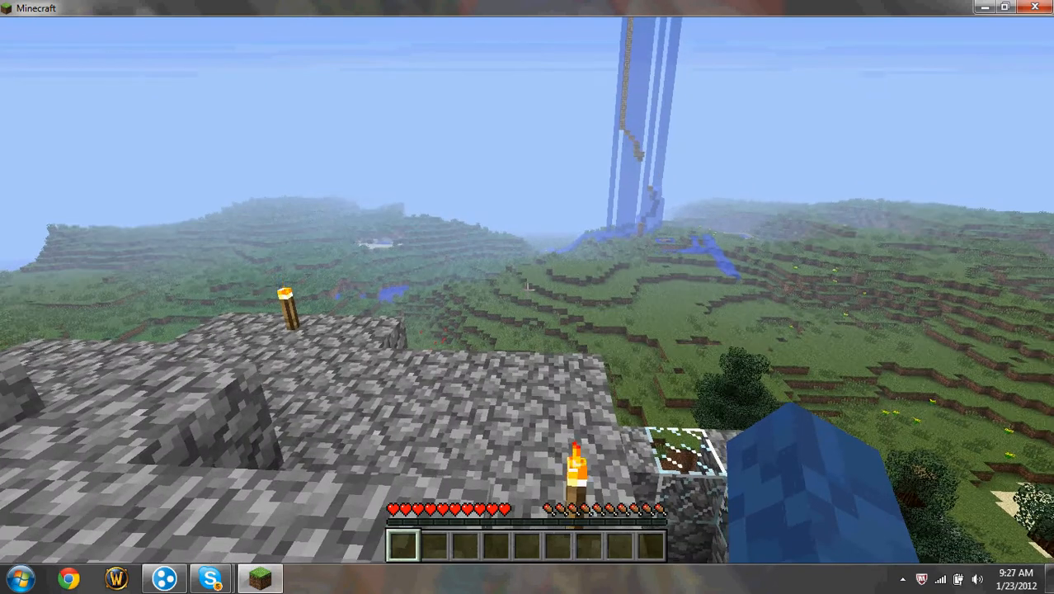
mouse_move(528, 297)
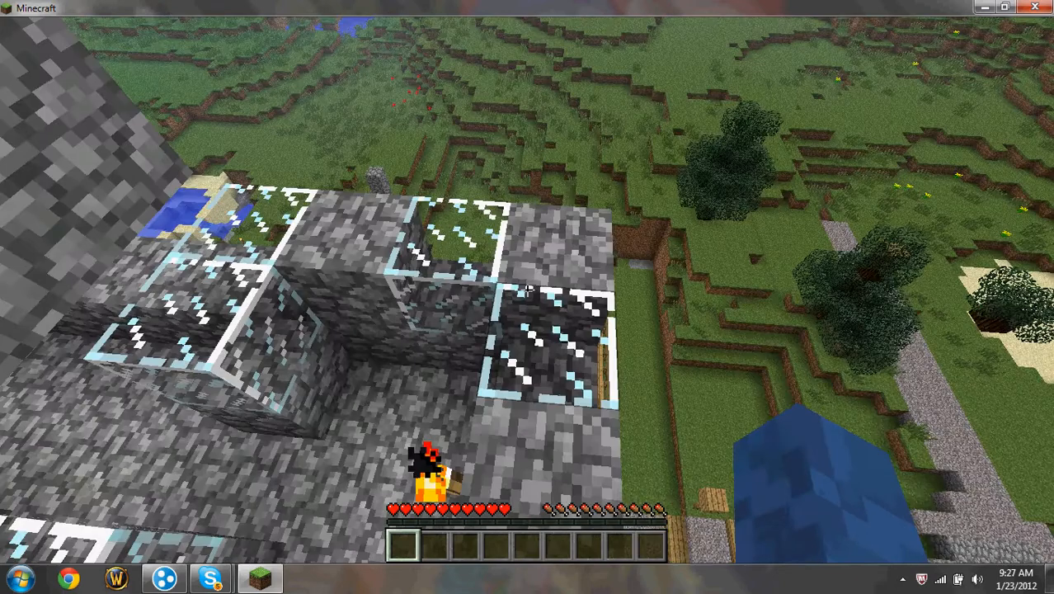
mouse_move(528, 291)
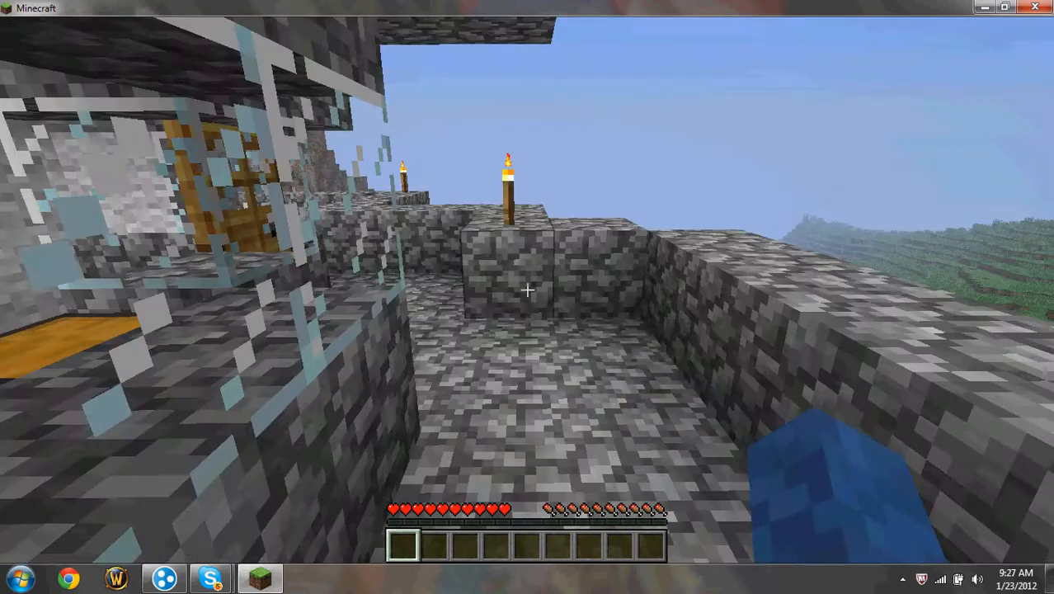
mouse_move(528, 297)
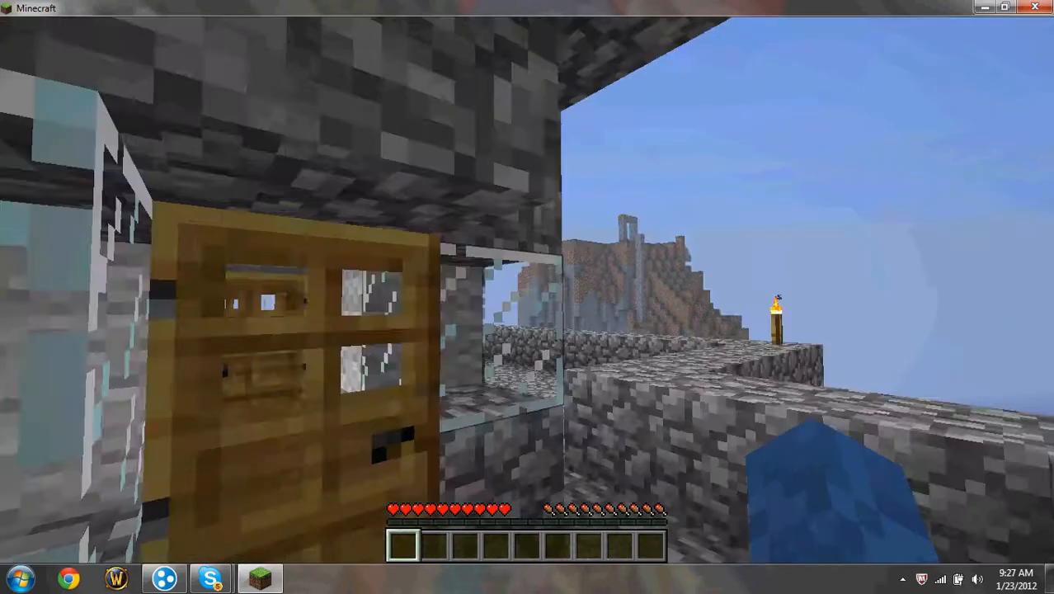
mouse_move(527, 297)
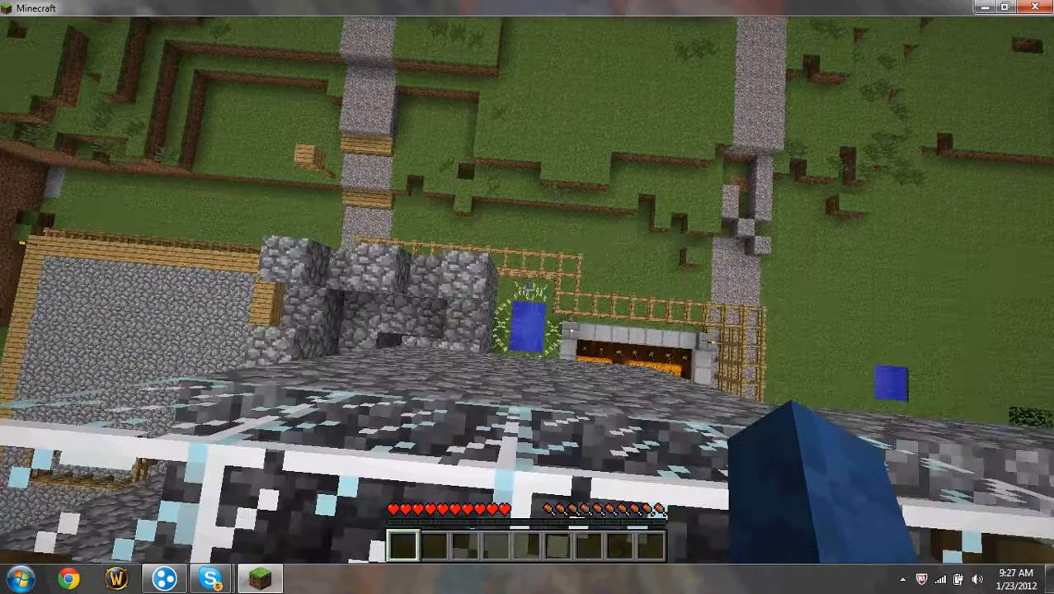
mouse_move(527, 289)
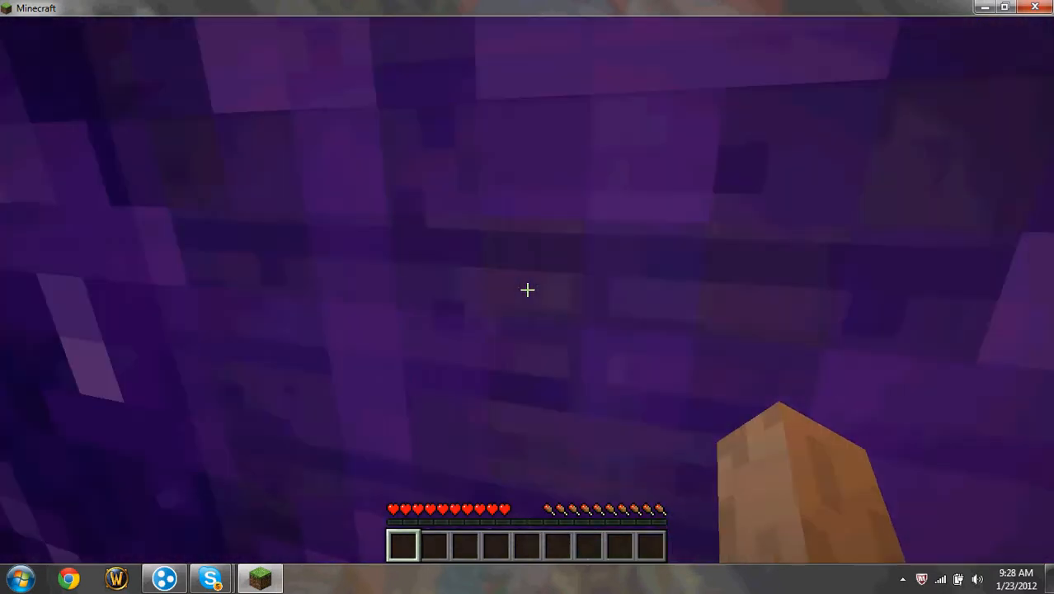
- Check the inventory while standing in the Nether portal before arriving at the glass-walled base
key("e")
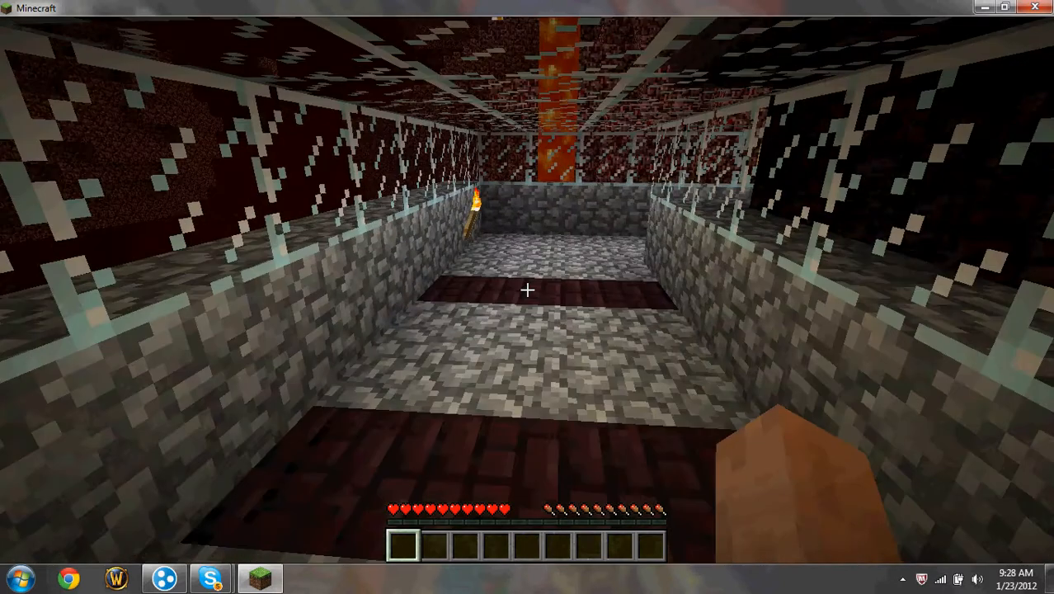
mouse_move(528, 297)
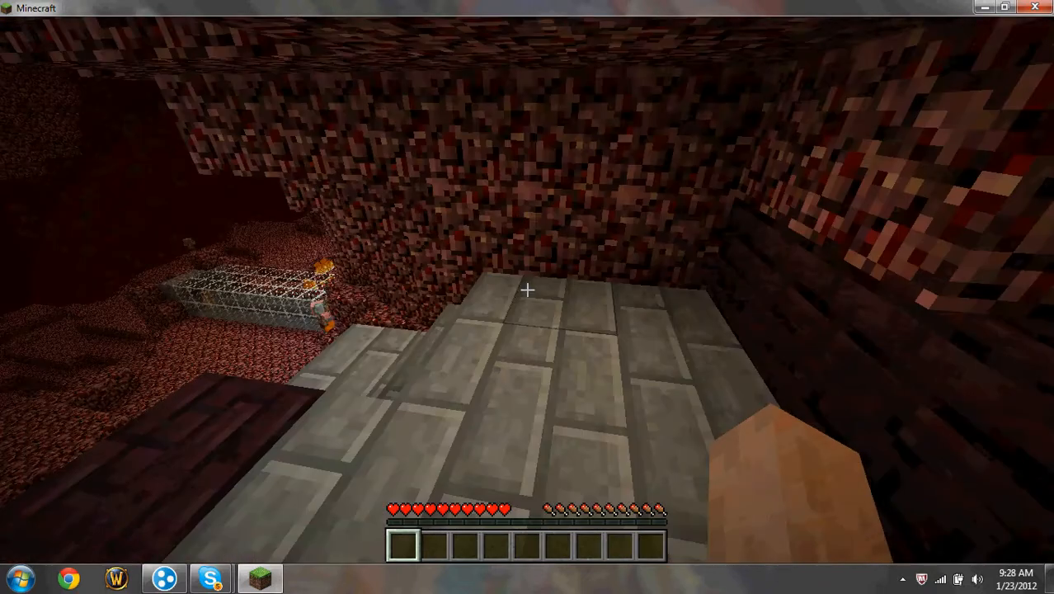
mouse_move(528, 290)
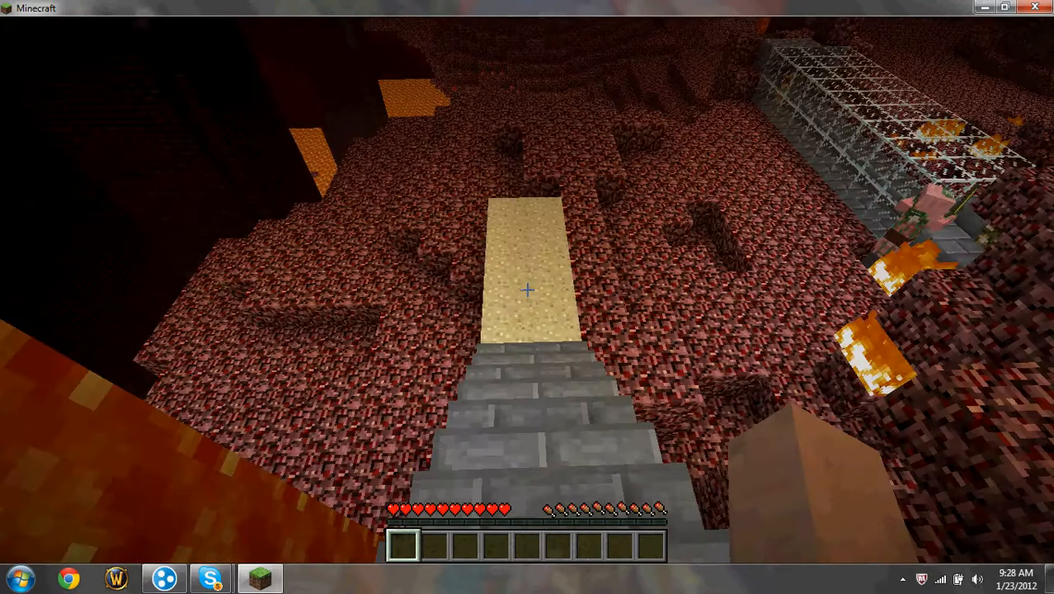
mouse_move(528, 297)
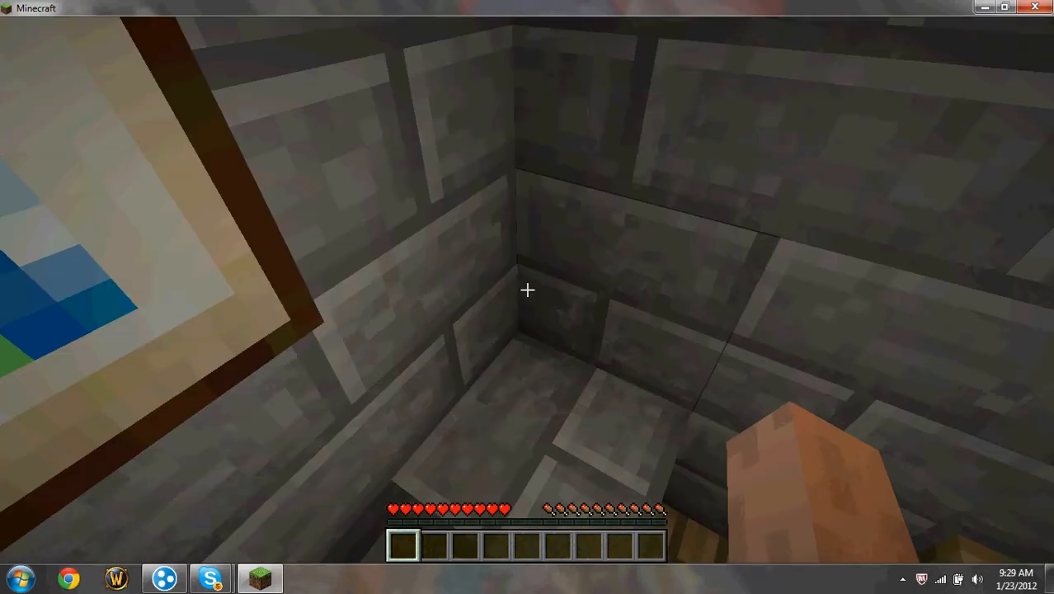
- Pause briefly in the stone-brick room via the Game menu and resume with Back to Game
key("Escape")
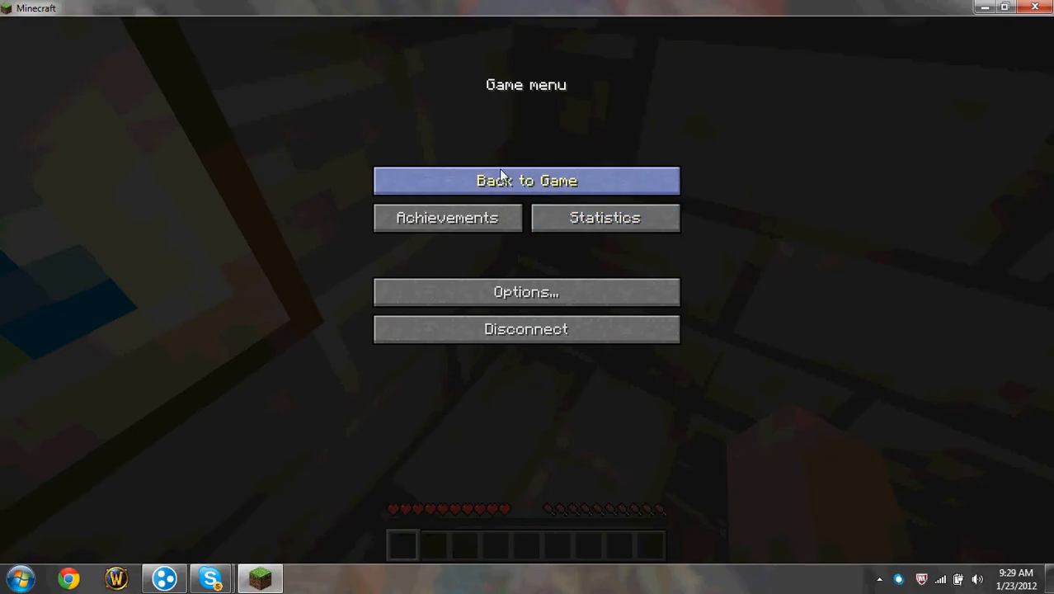
left_click(526, 180)
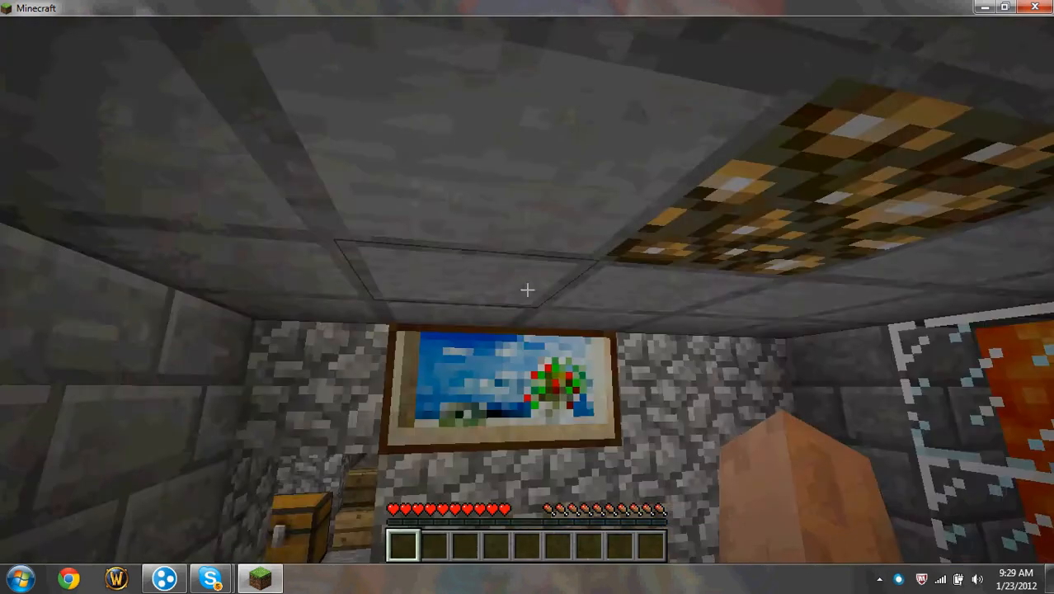